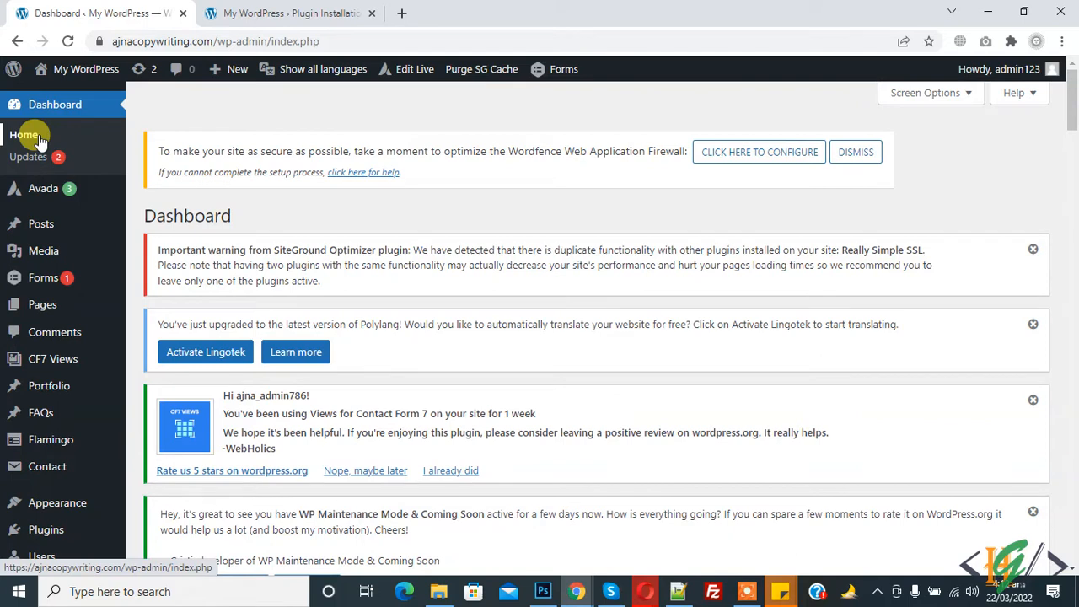
mouse_move(546, 305)
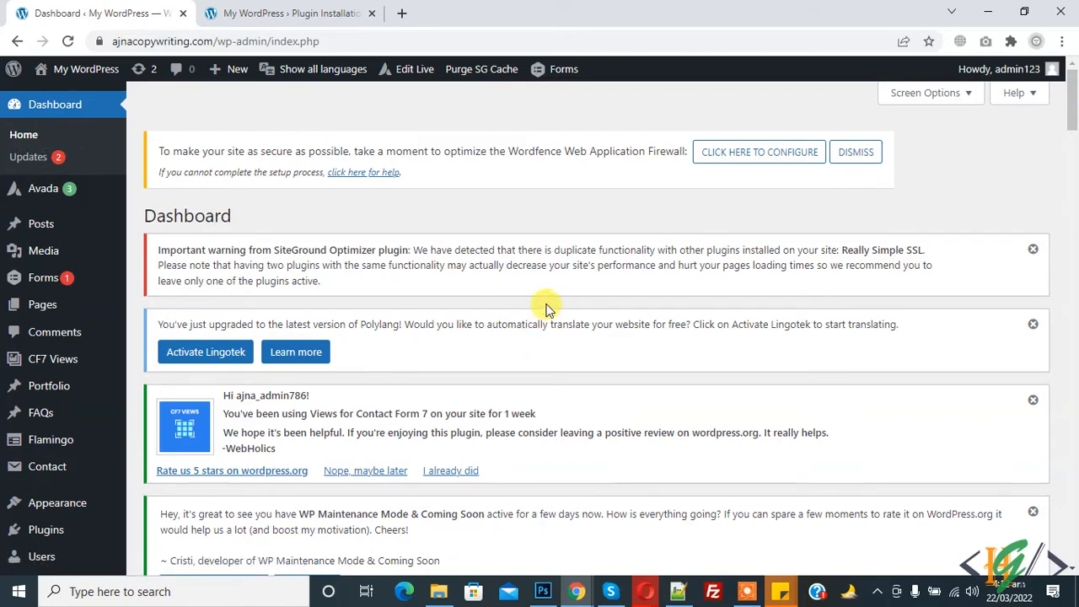
mouse_move(552, 262)
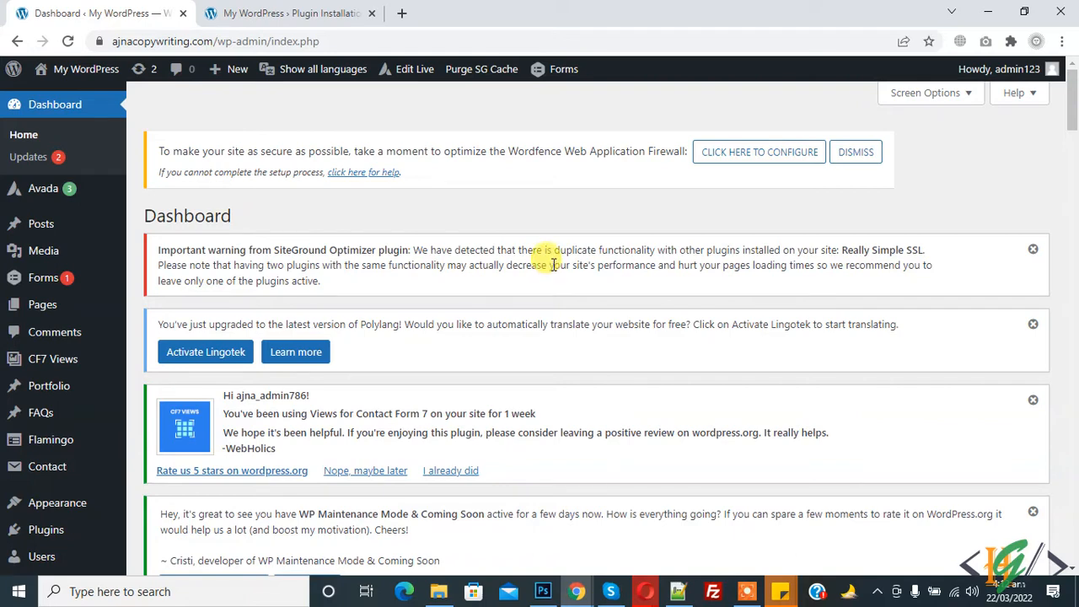
Step: Search the Add Plugins directory for "file manager"
scroll("down", 3)
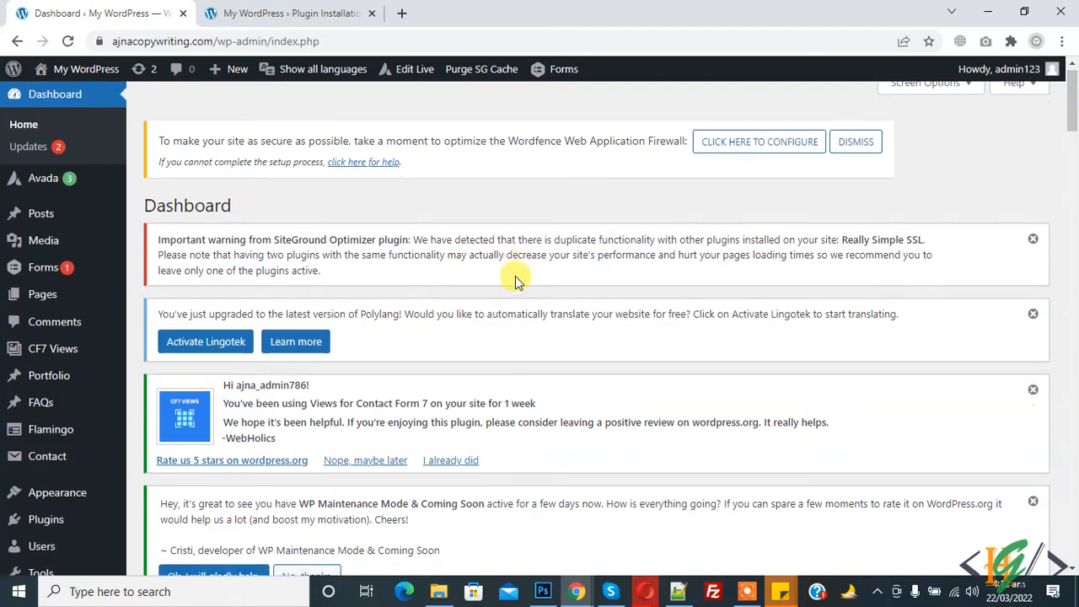
scroll("down", 3)
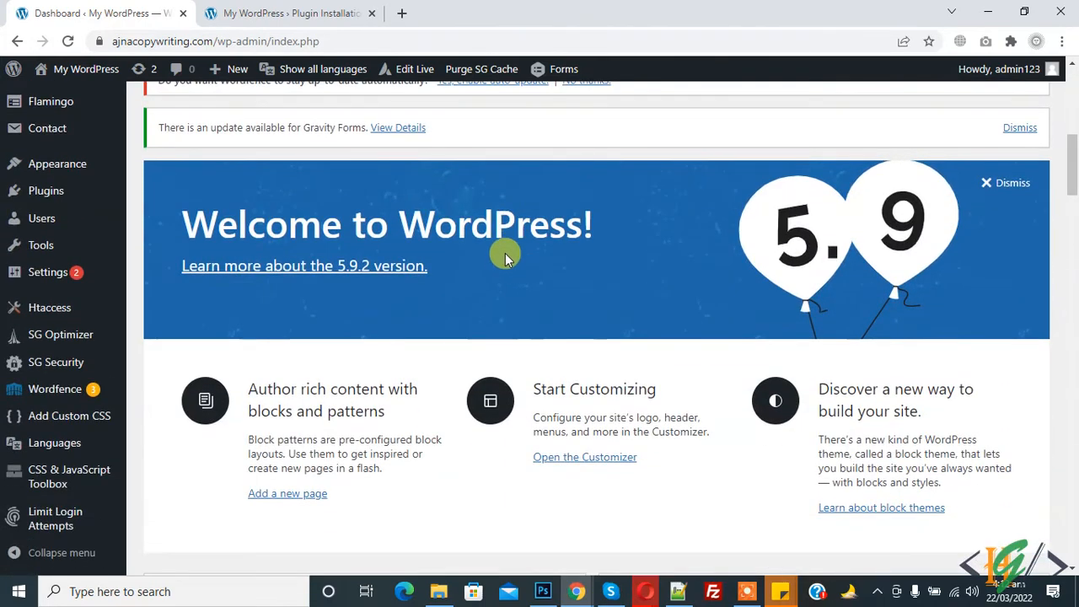
mouse_move(472, 253)
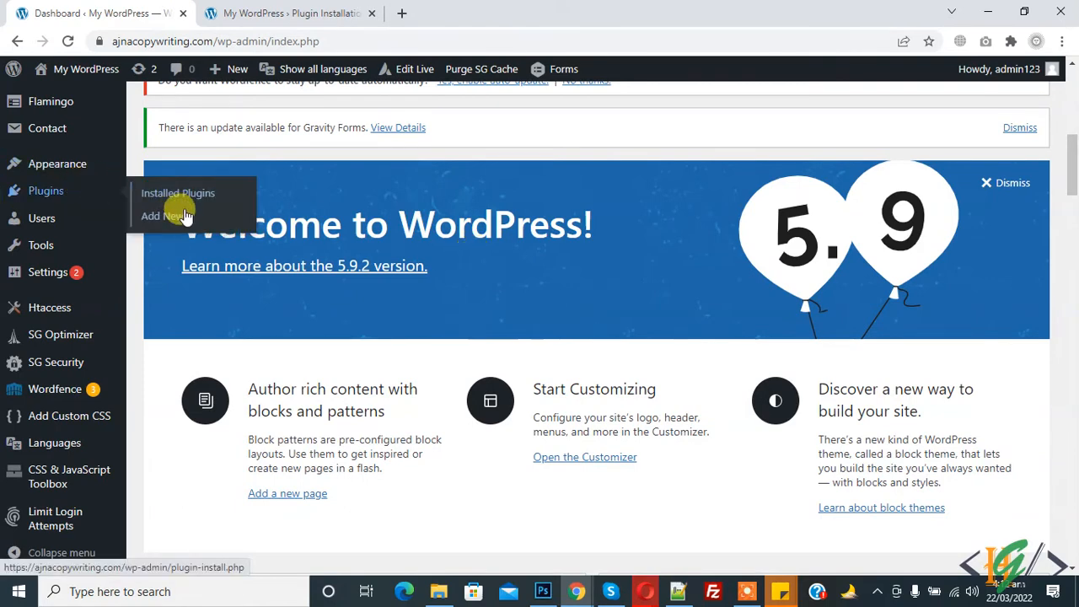
left_click(163, 215)
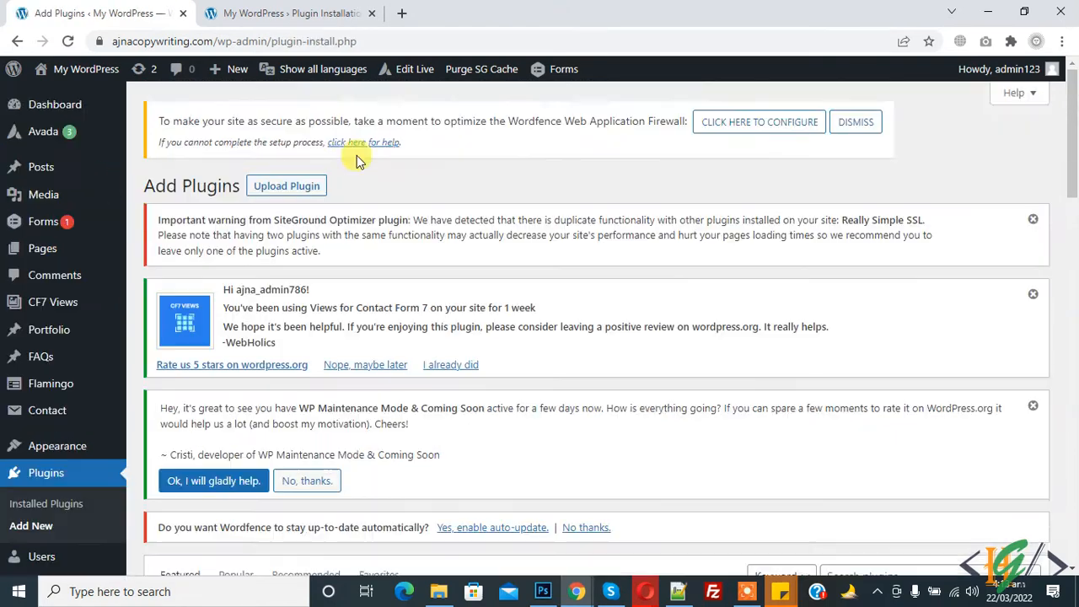
left_click(927, 260)
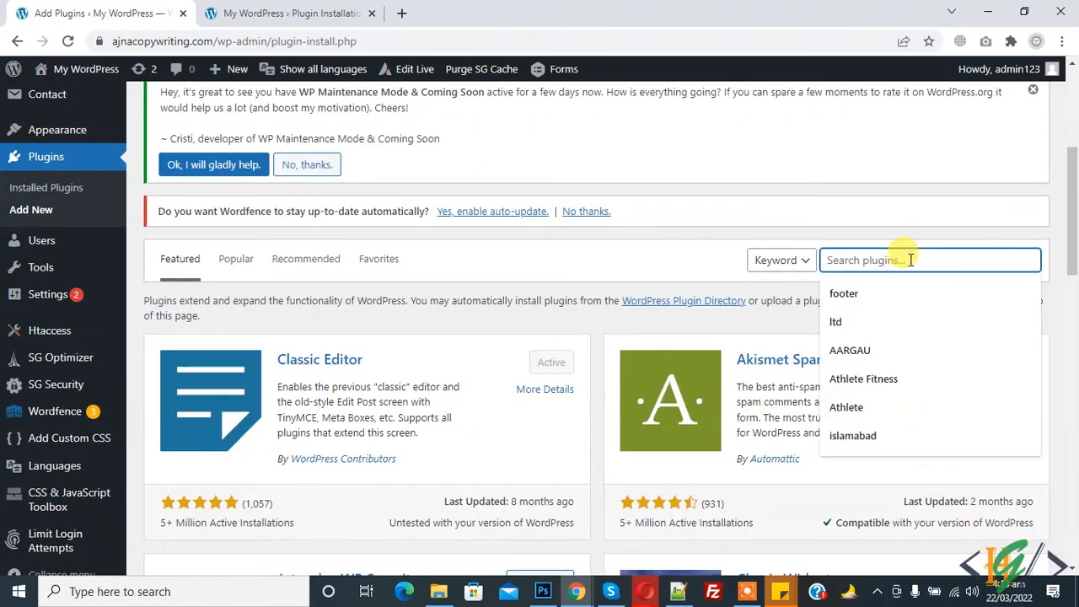
type("file manager")
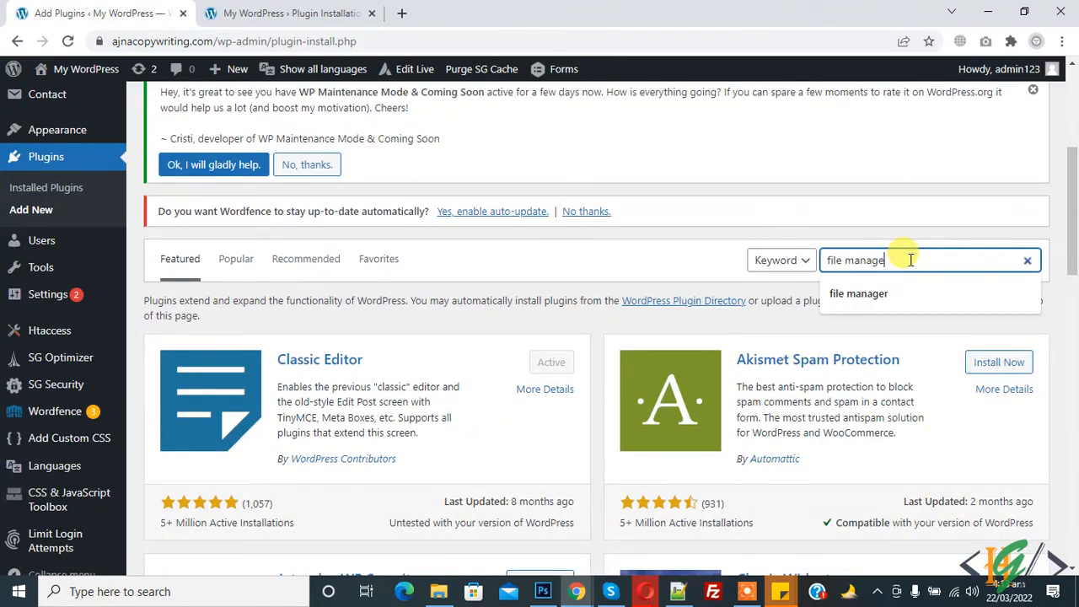
key("Enter")
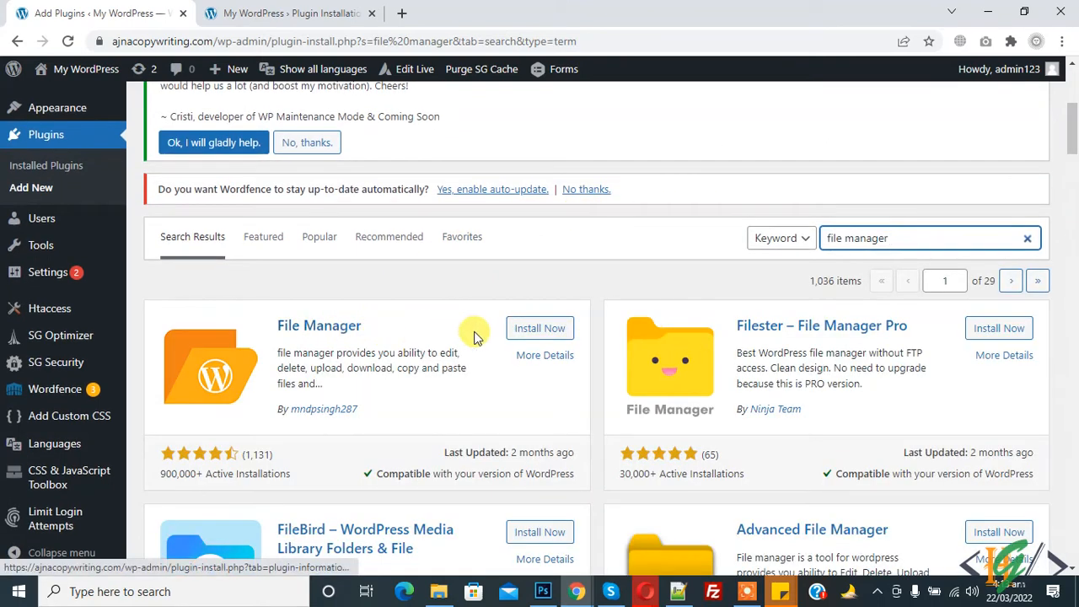
Step: Install the File Manager plugin from its search result card and activate it
left_click(539, 328)
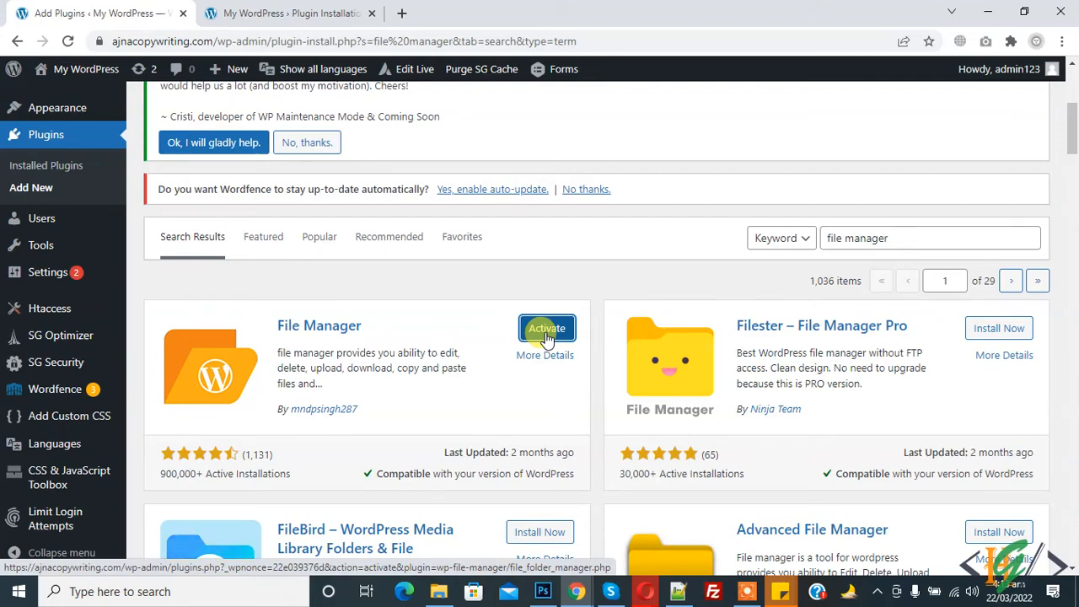
left_click(546, 328)
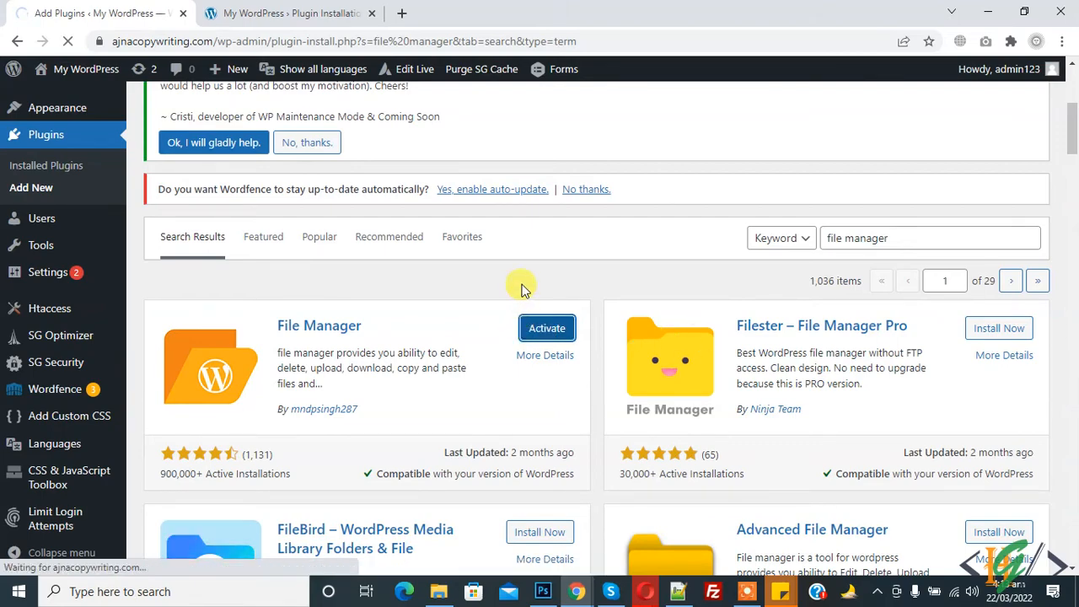
left_click(546, 328)
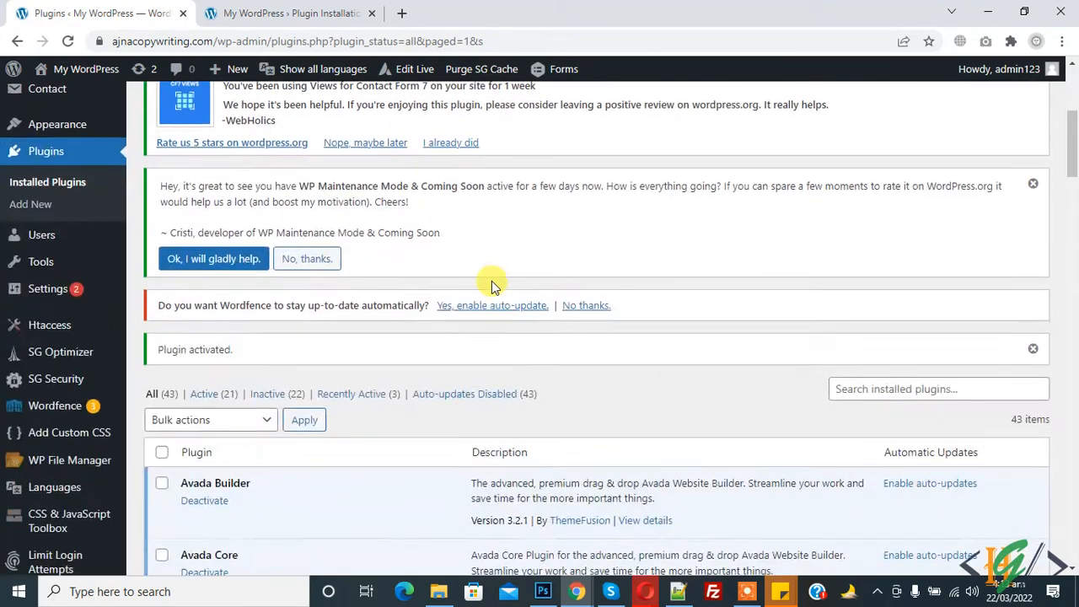
scroll("down", 3)
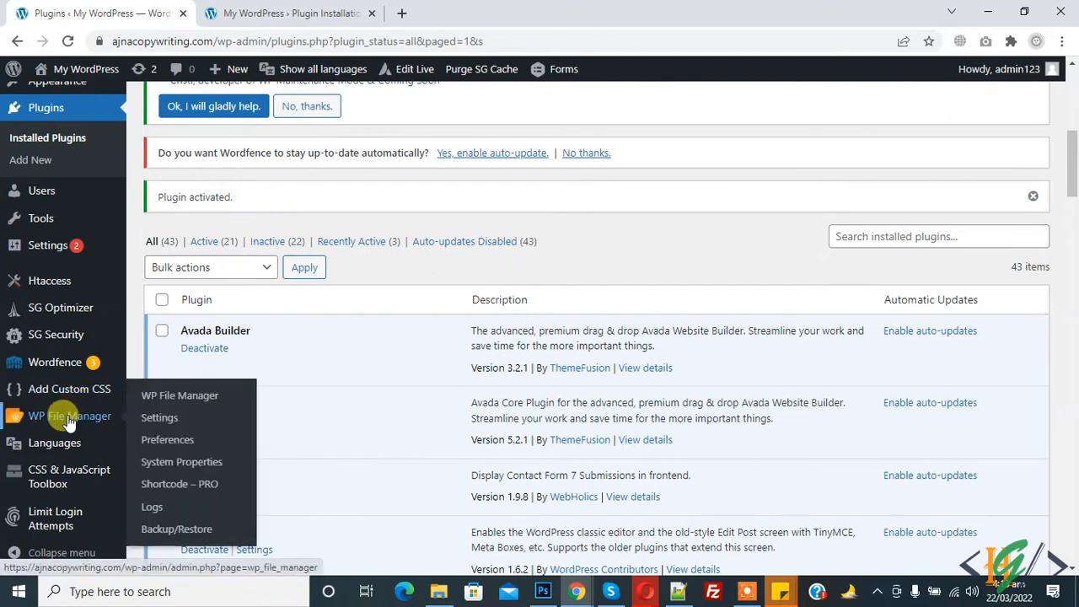
Step: Browse public_html in WP File Manager and bring up wp-config.php's context menu
left_click(70, 416)
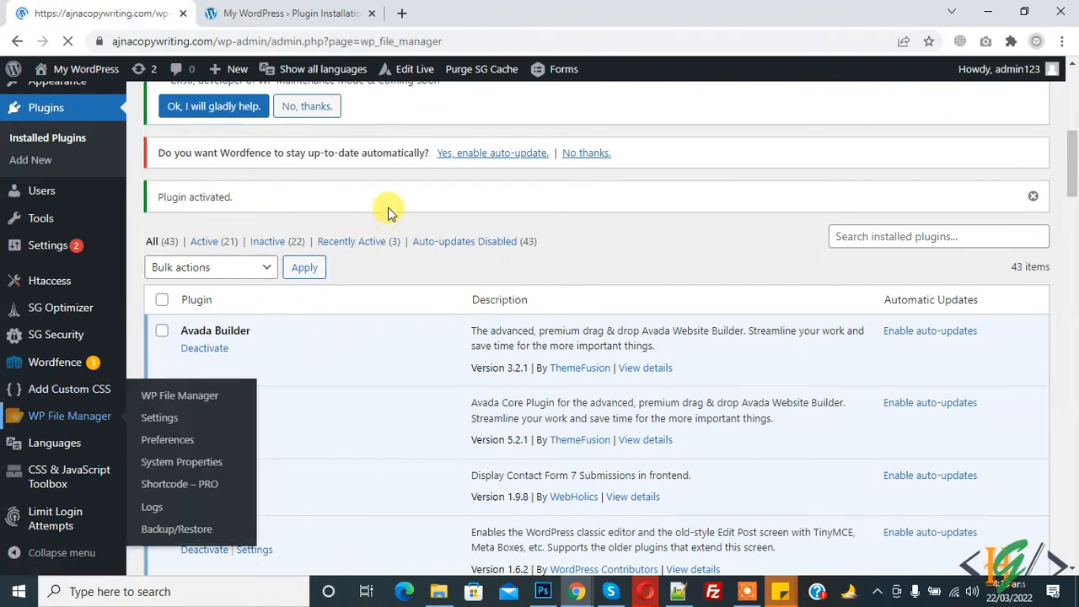
left_click(180, 395)
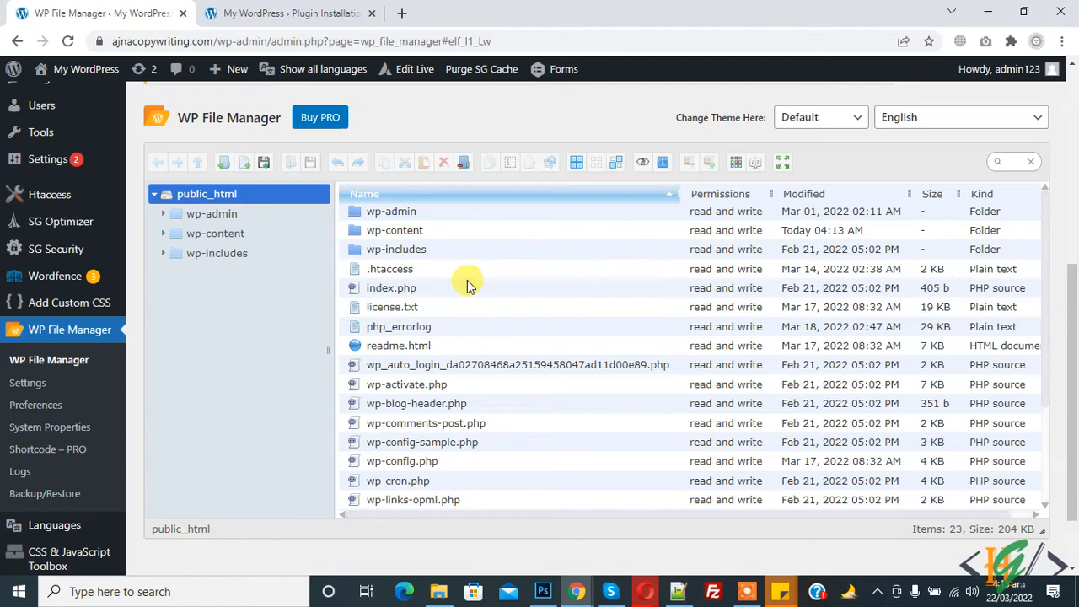
scroll("down", 3)
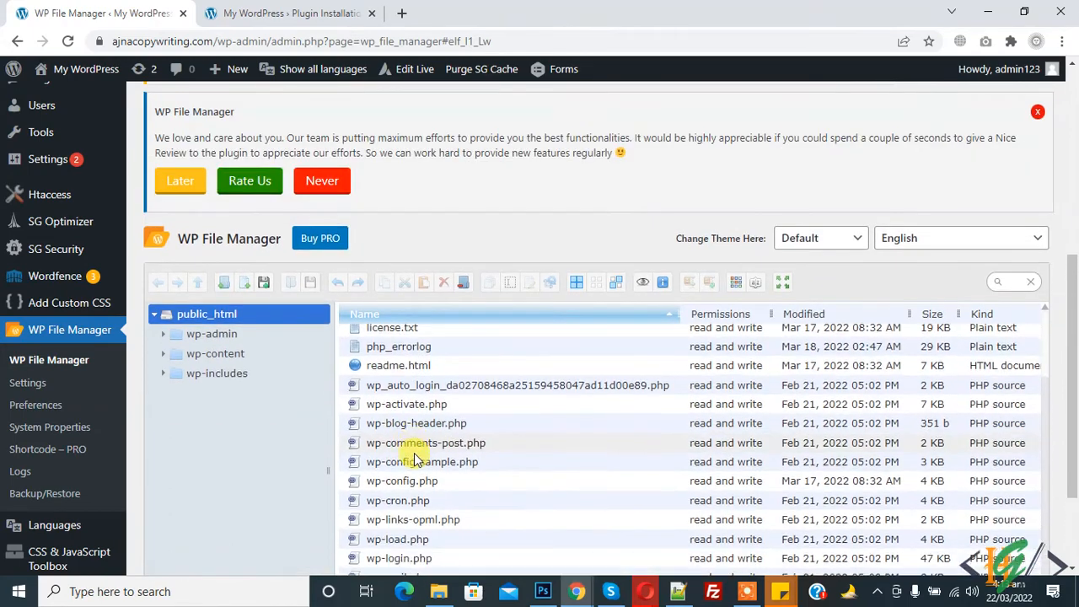
right_click(421, 438)
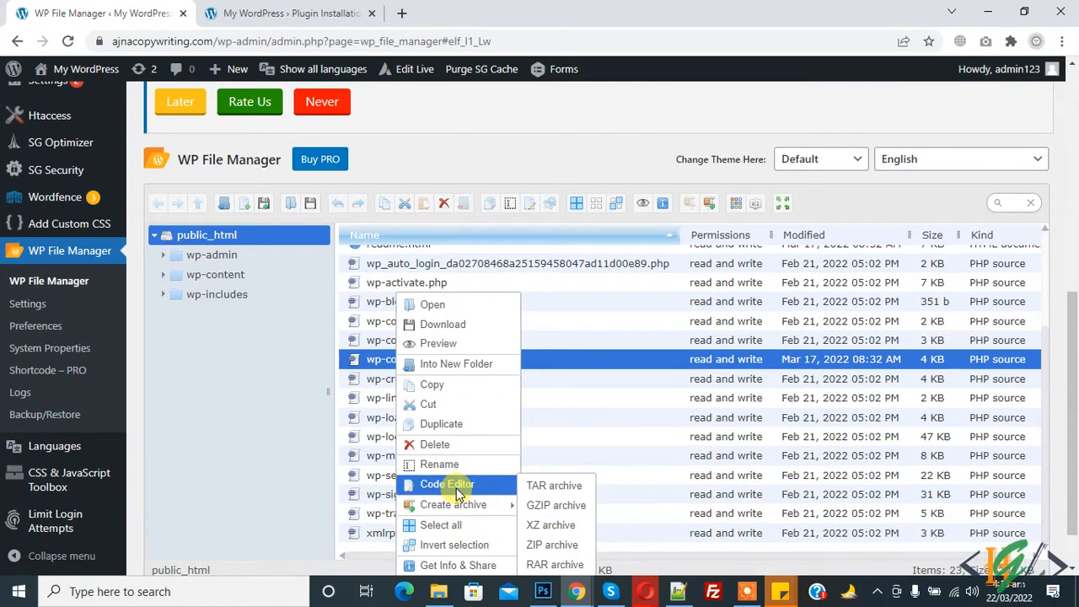
Step: Choose Code Editor from wp-config.php's context menu
left_click(448, 484)
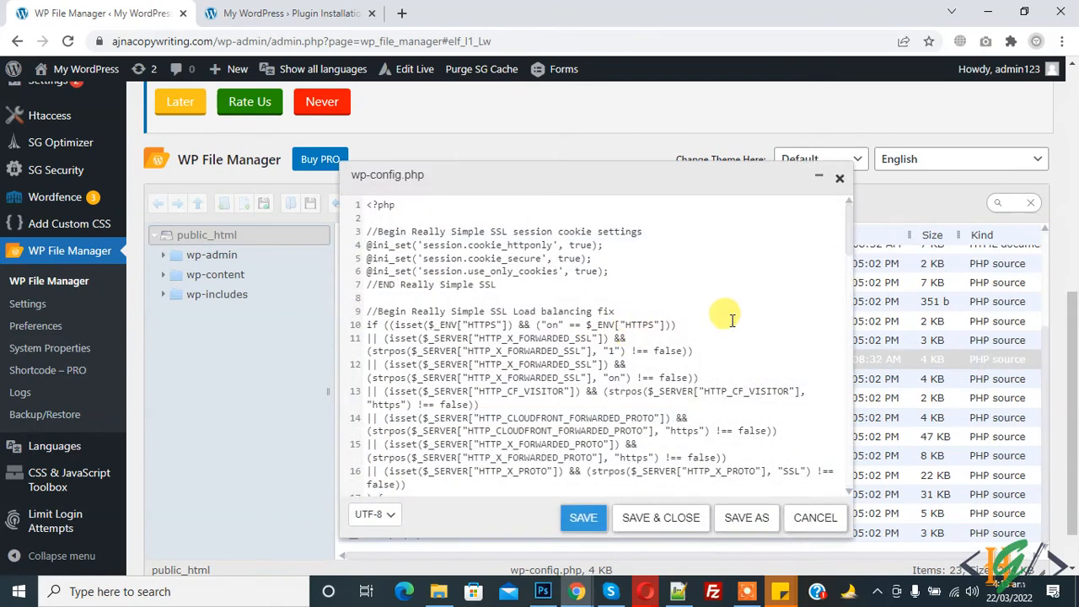
mouse_move(569, 288)
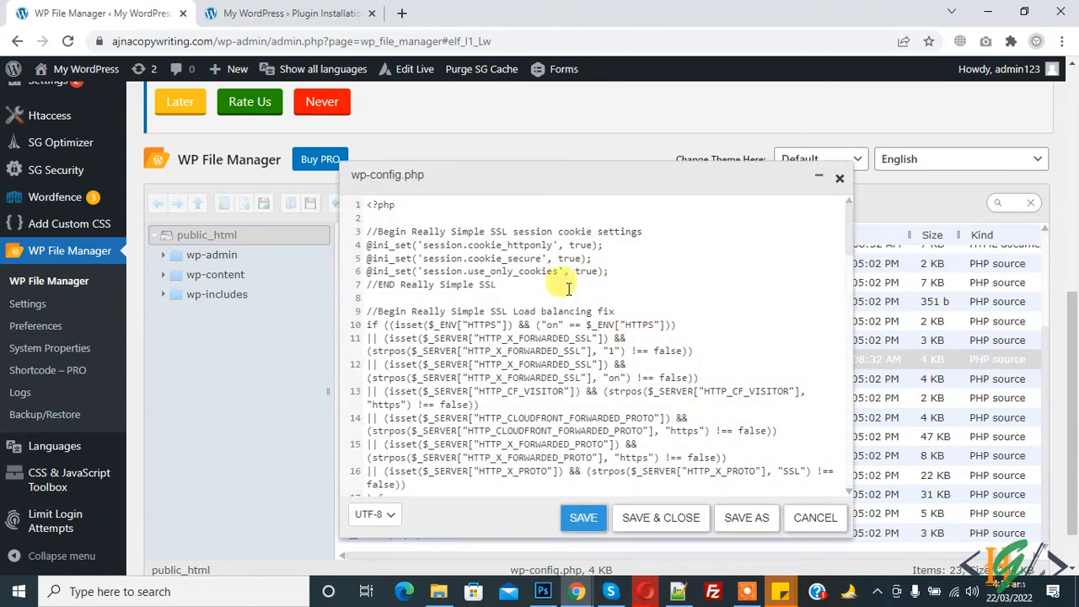